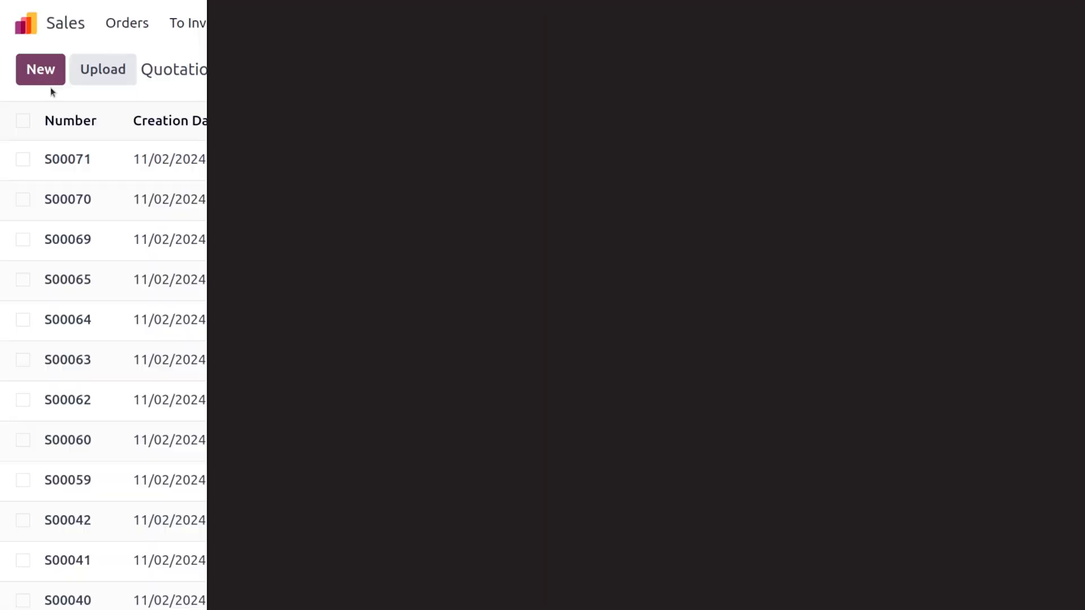
# Step: Show the Sales Products catalogue, with its 176 sellable products
pyautogui.click(279, 22)
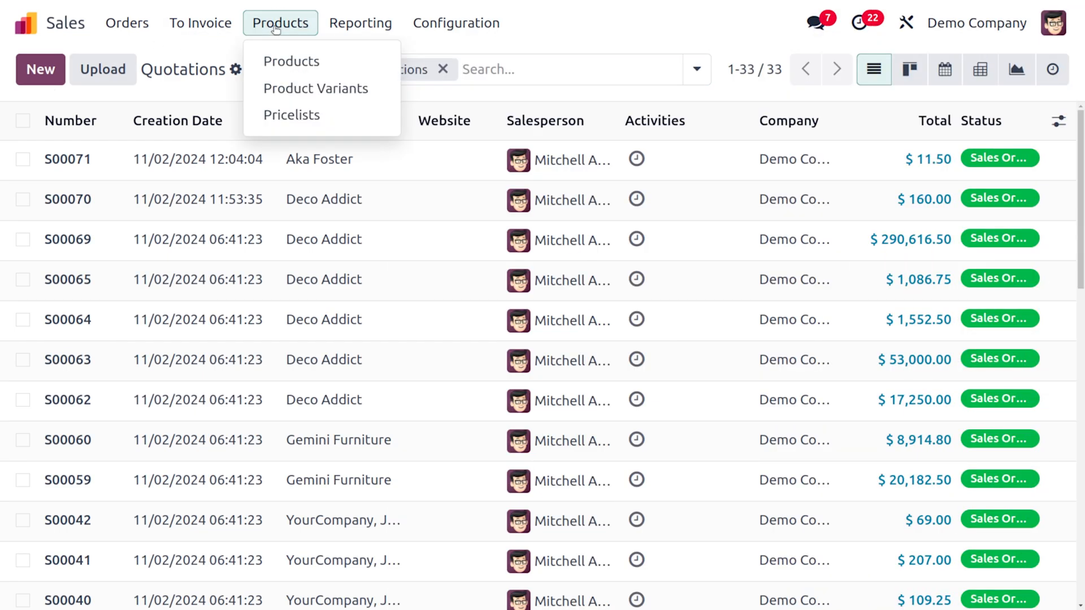
pyautogui.click(292, 61)
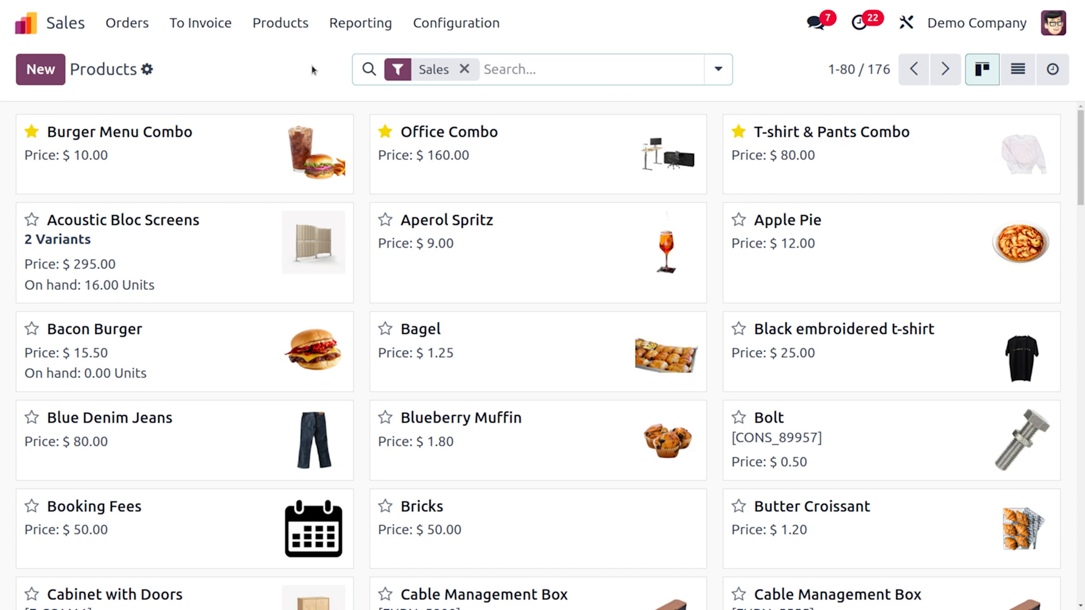
pyautogui.moveTo(397, 168)
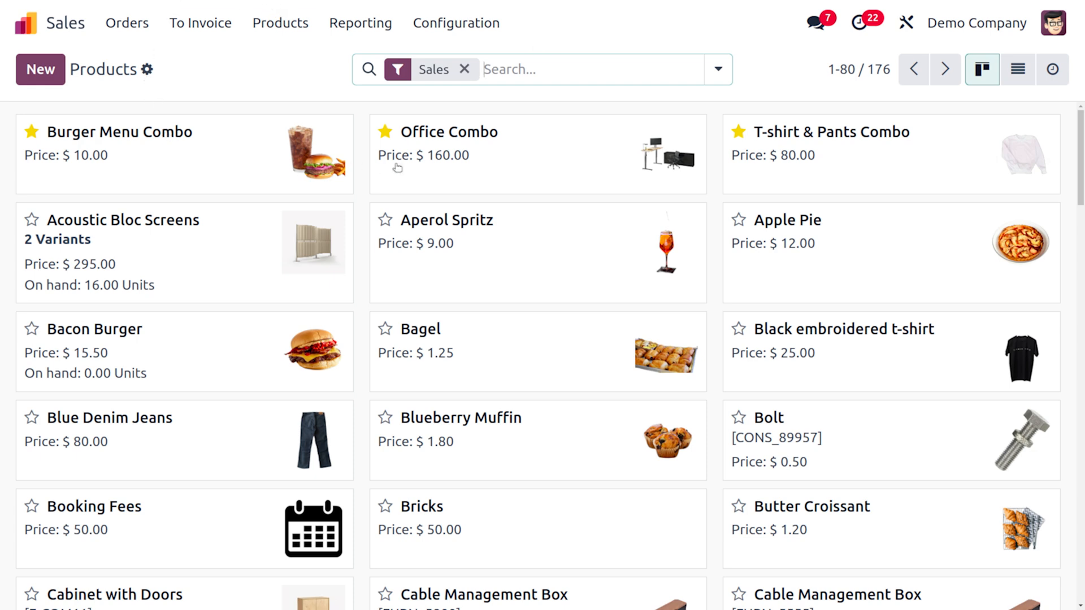
pyautogui.moveTo(190, 179)
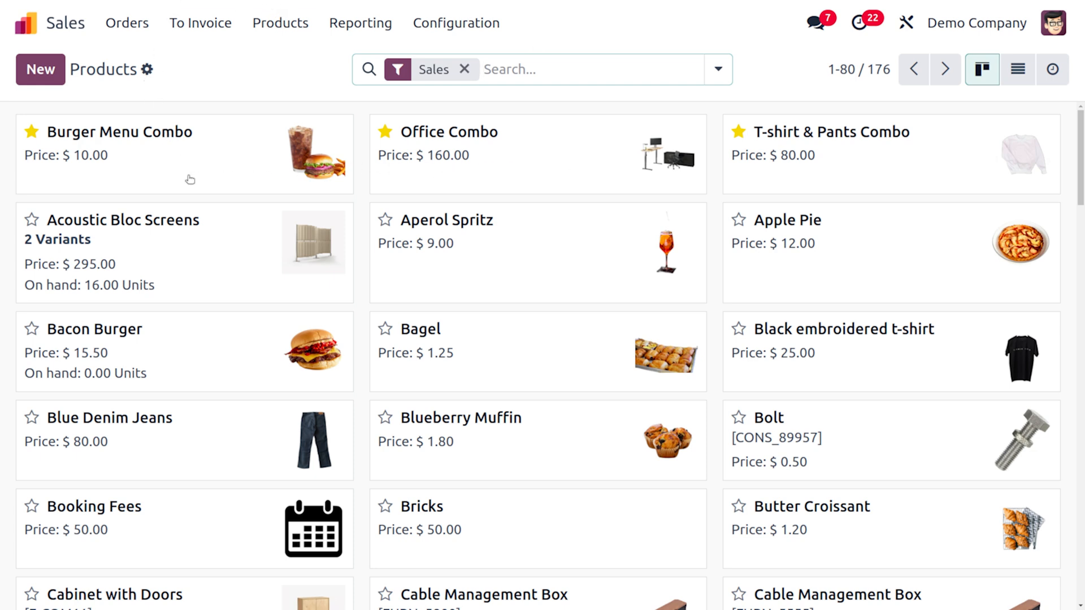
# Step: Open the Burger Menu Combo product card from the Products kanban
pyautogui.click(118, 132)
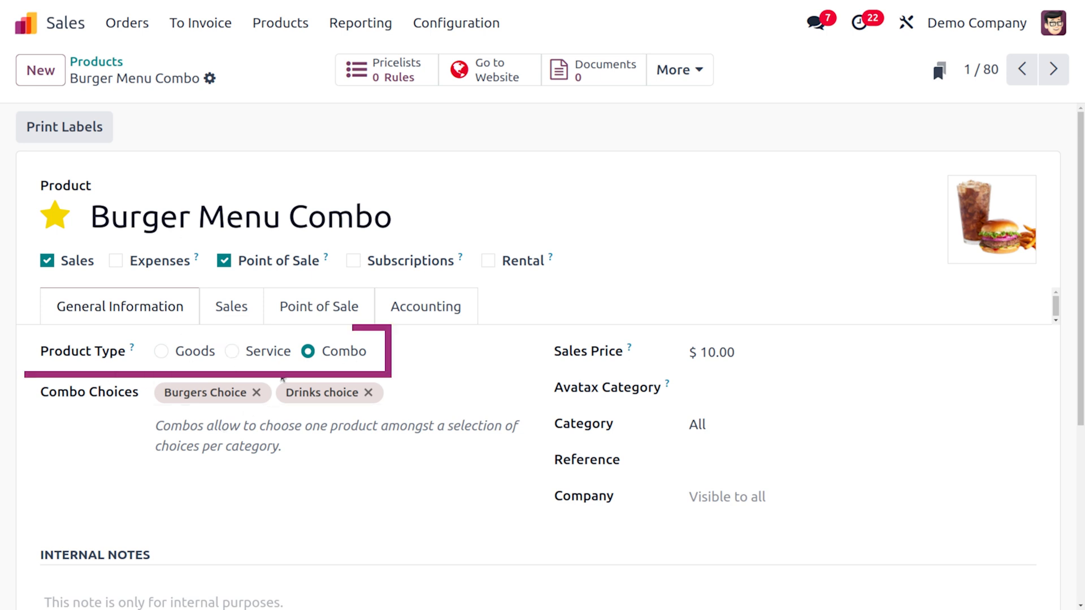
pyautogui.moveTo(105, 410)
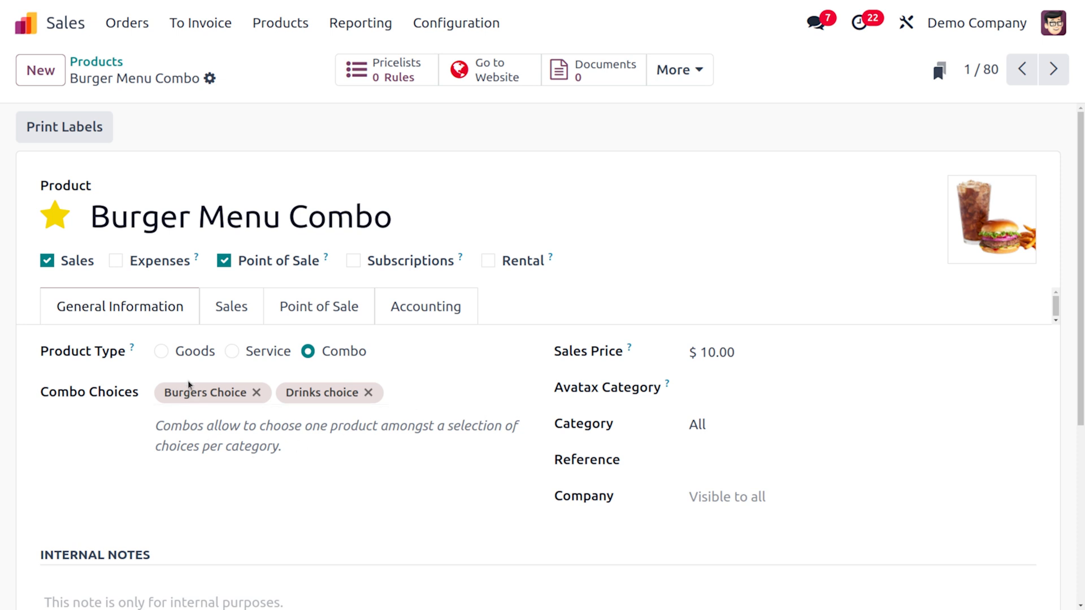
pyautogui.moveTo(204, 392)
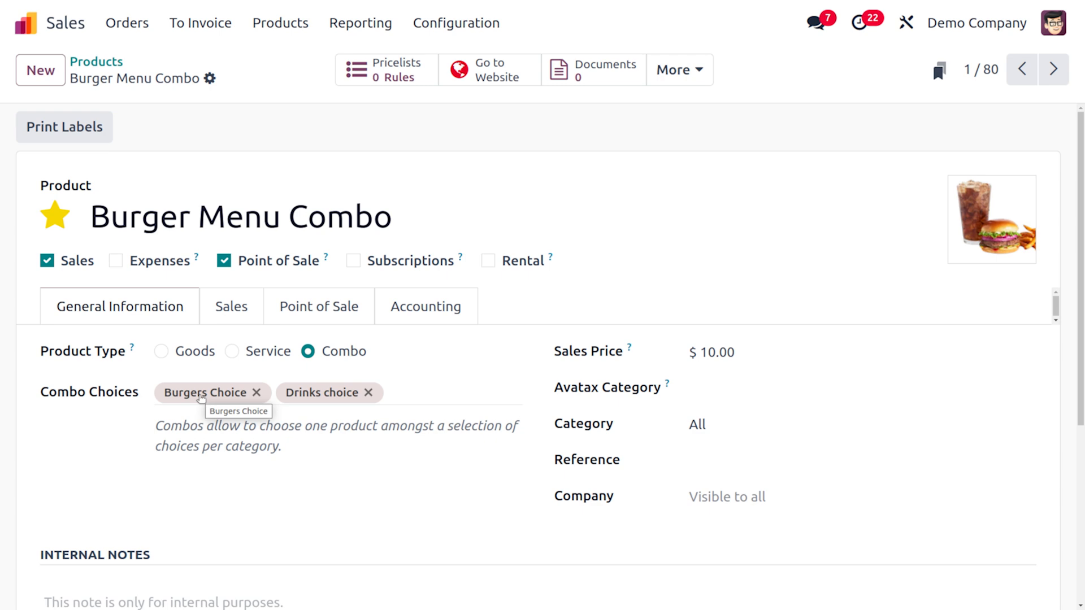
# Step: Open the full Cheese Burger product record from the Burgers Choice combo option
pyautogui.click(205, 392)
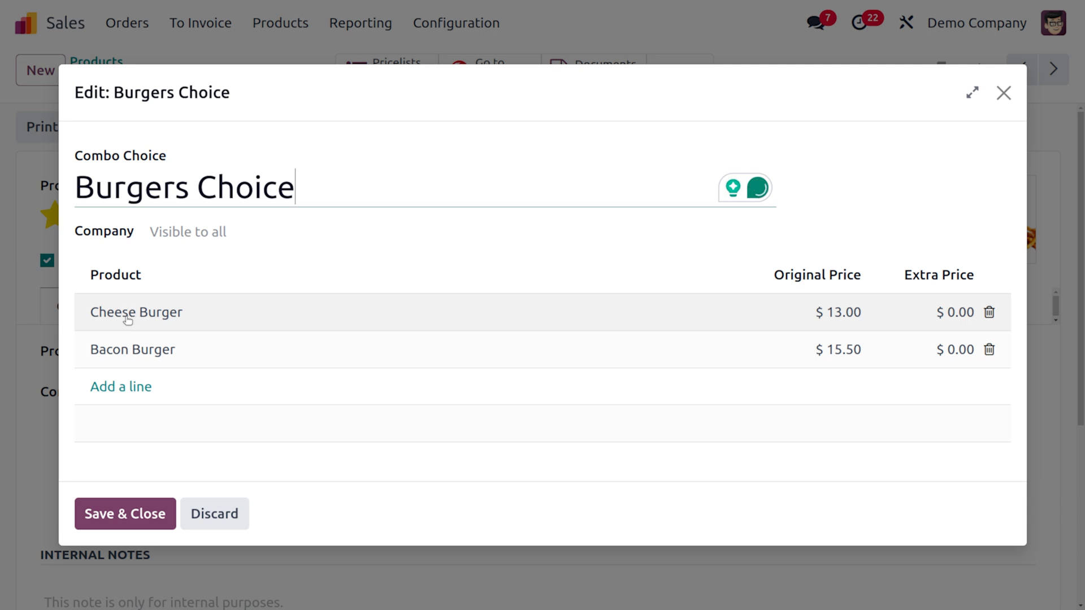
pyautogui.moveTo(136, 312)
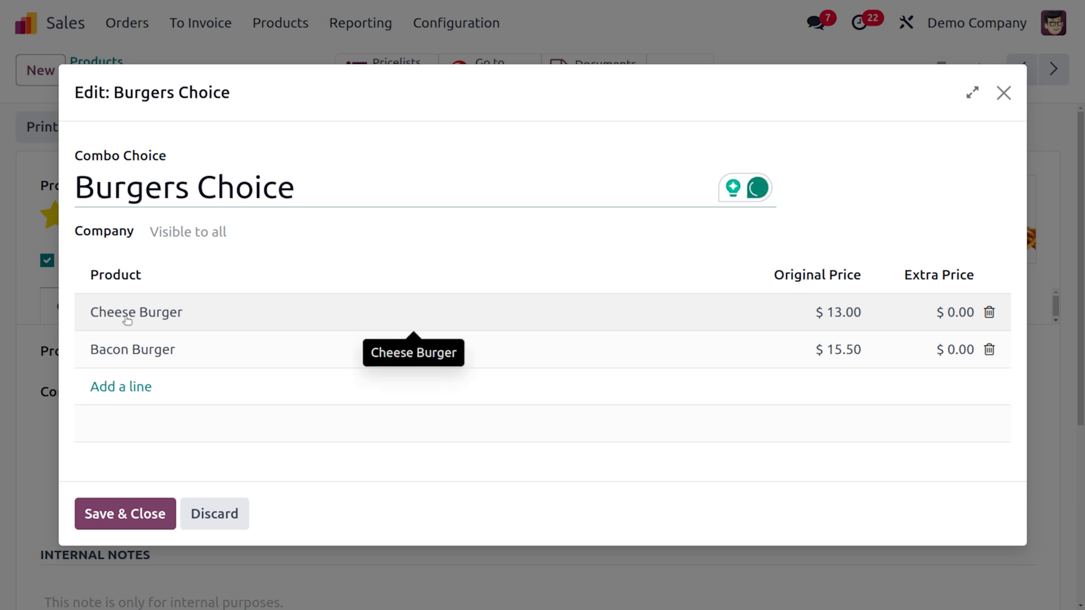
pyautogui.click(135, 312)
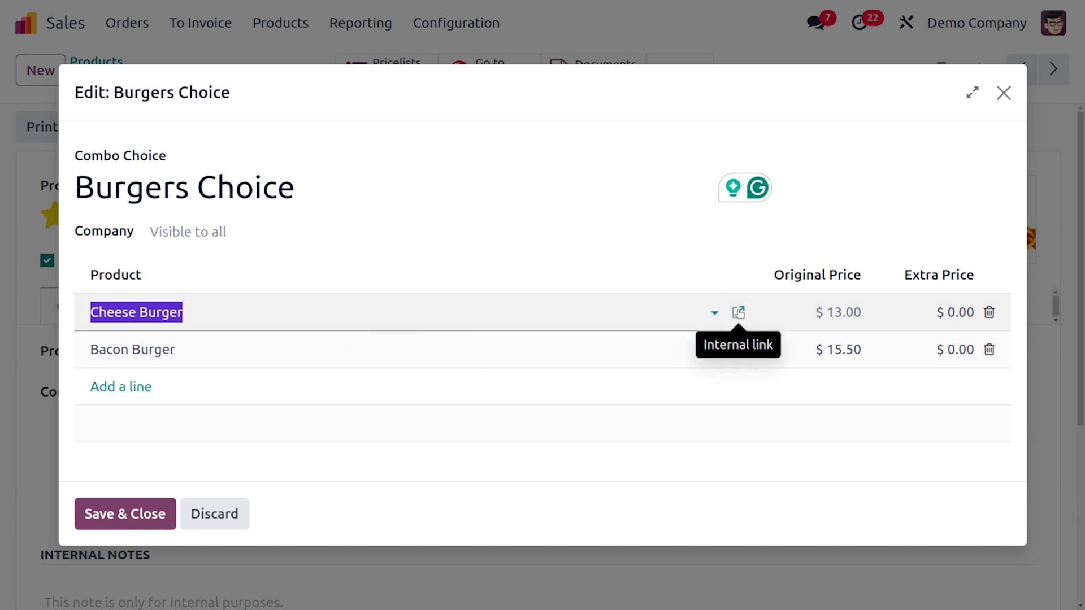
pyautogui.click(738, 312)
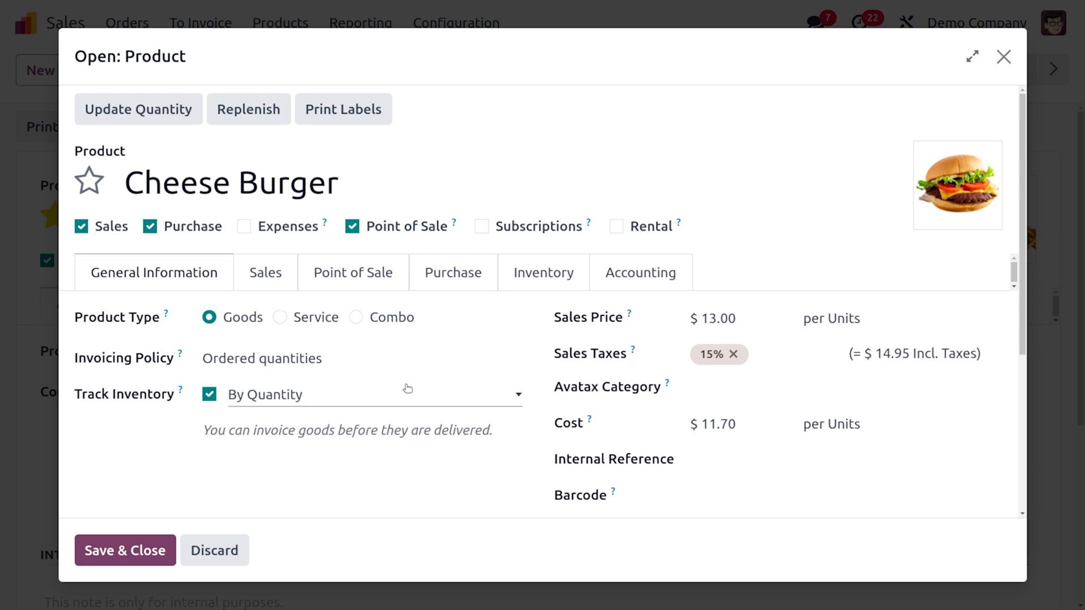
# Step: Review Cheese Burger's inventory tracking options and keep By Quantity
pyautogui.click(373, 394)
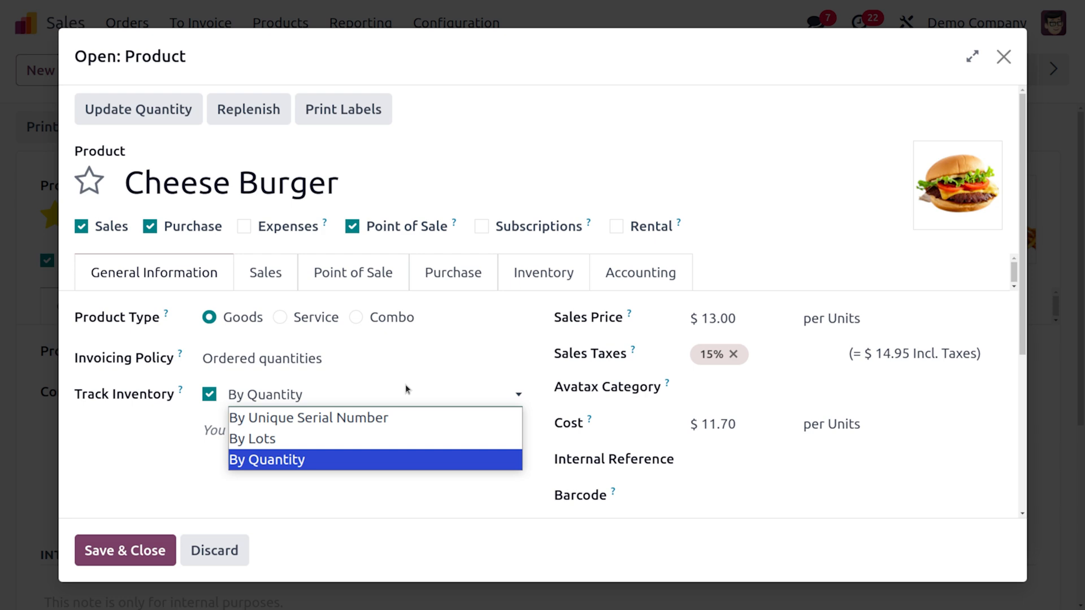
pyautogui.click(266, 459)
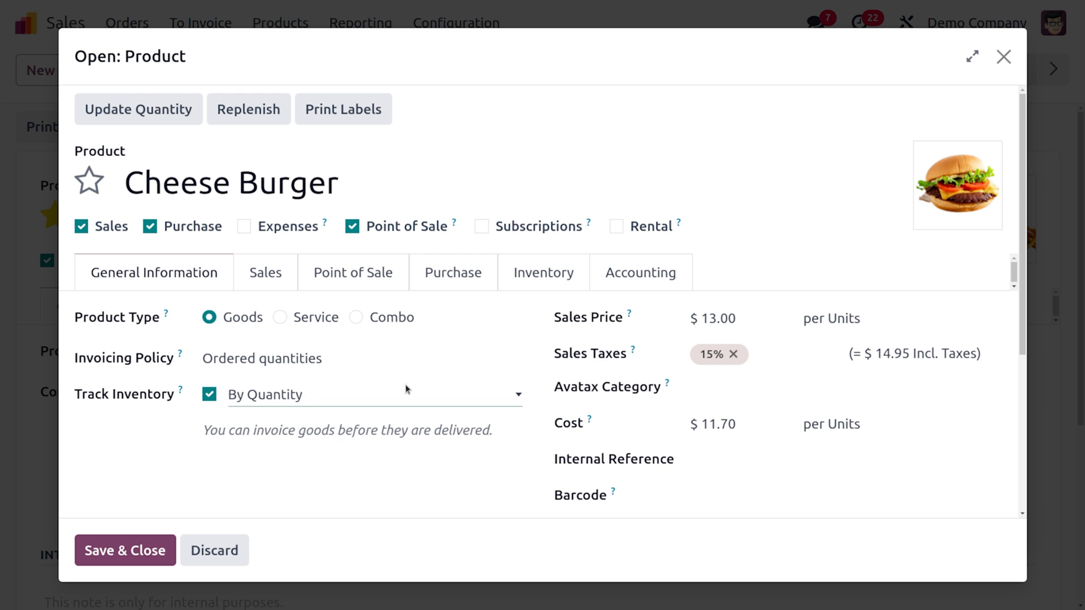
pyautogui.moveTo(614, 162)
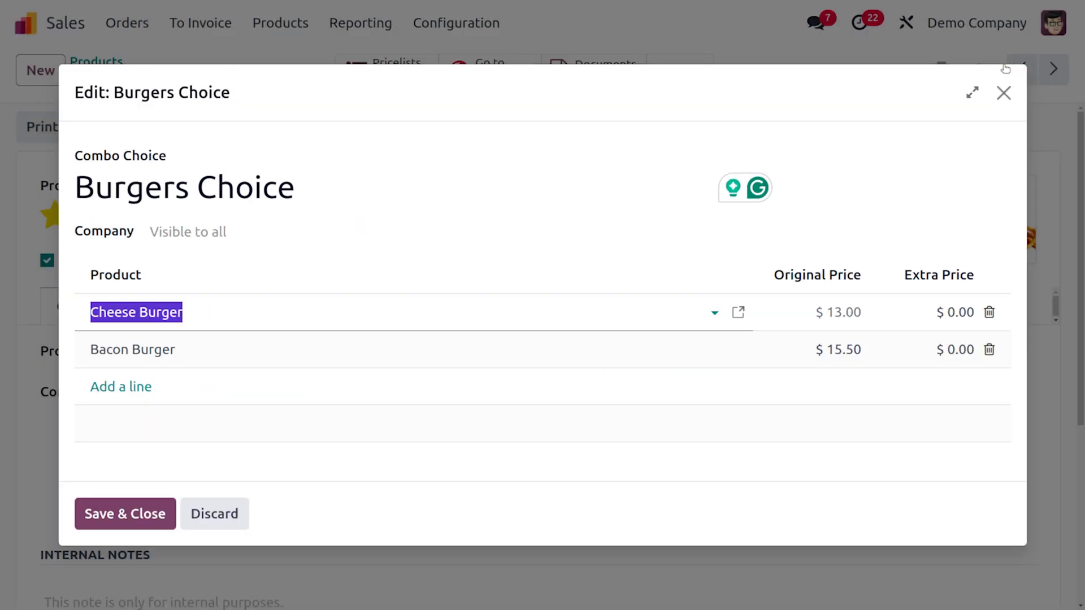
pyautogui.moveTo(1002, 93)
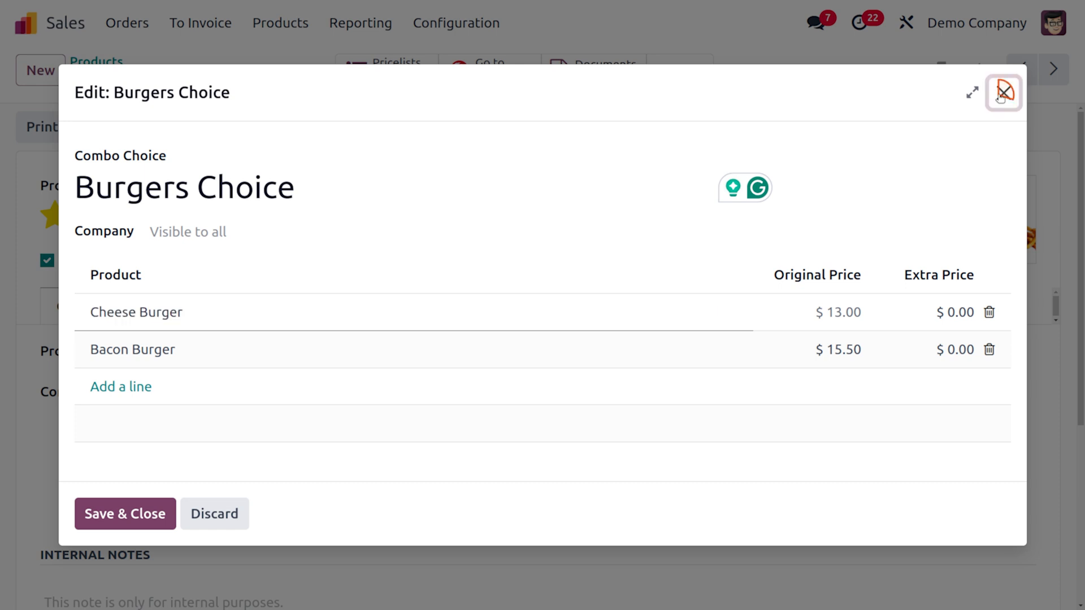
# Step: Close Burgers Choice and review Drinks choice: Coca-Cola, Water, Minute Maid, Milkshake Banana
pyautogui.click(1004, 93)
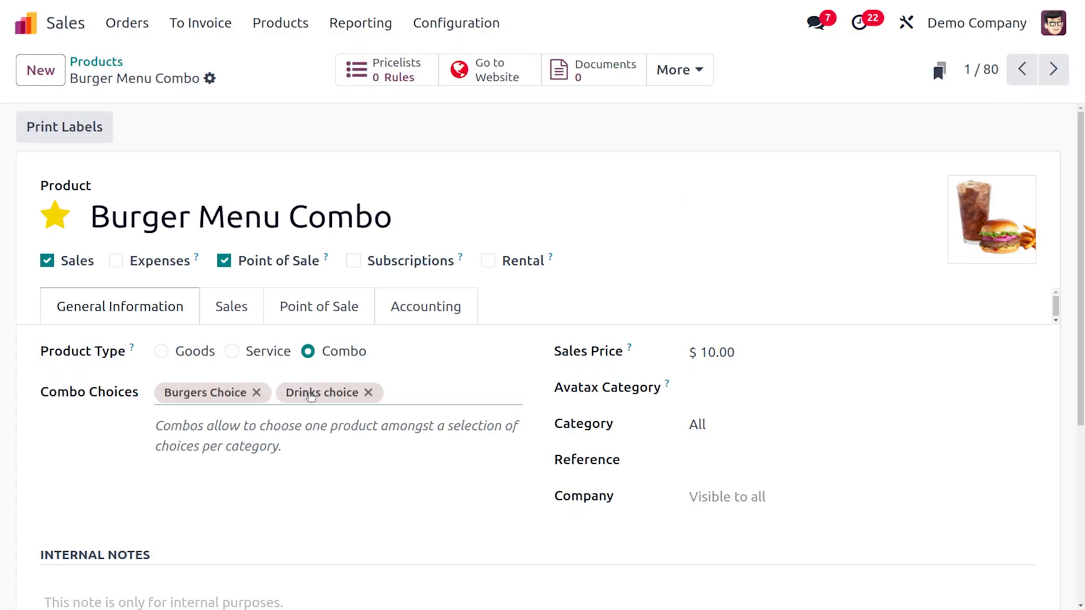
pyautogui.click(322, 392)
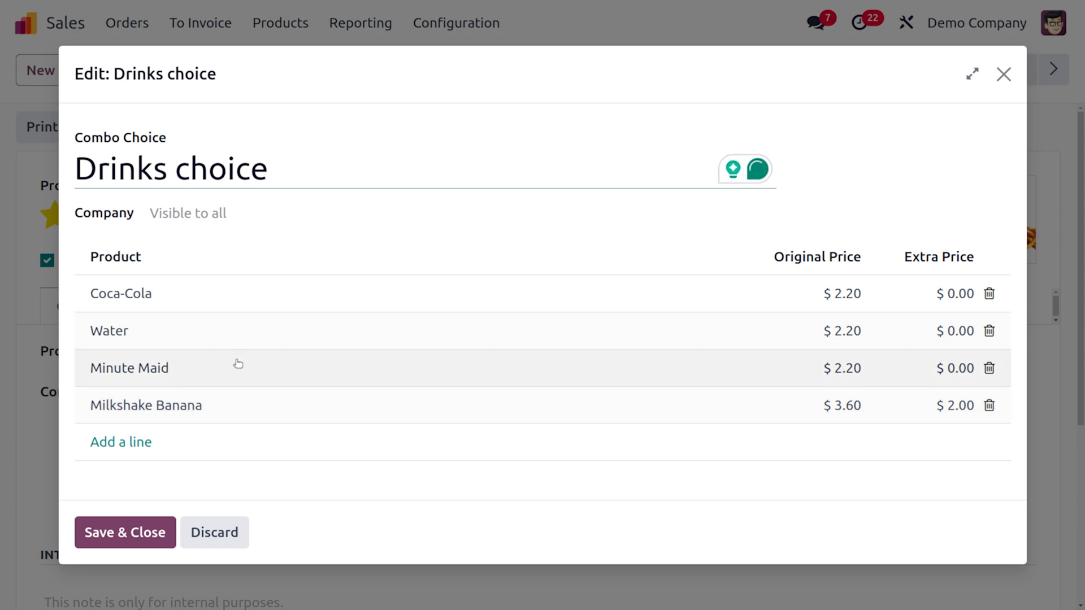
pyautogui.click(170, 168)
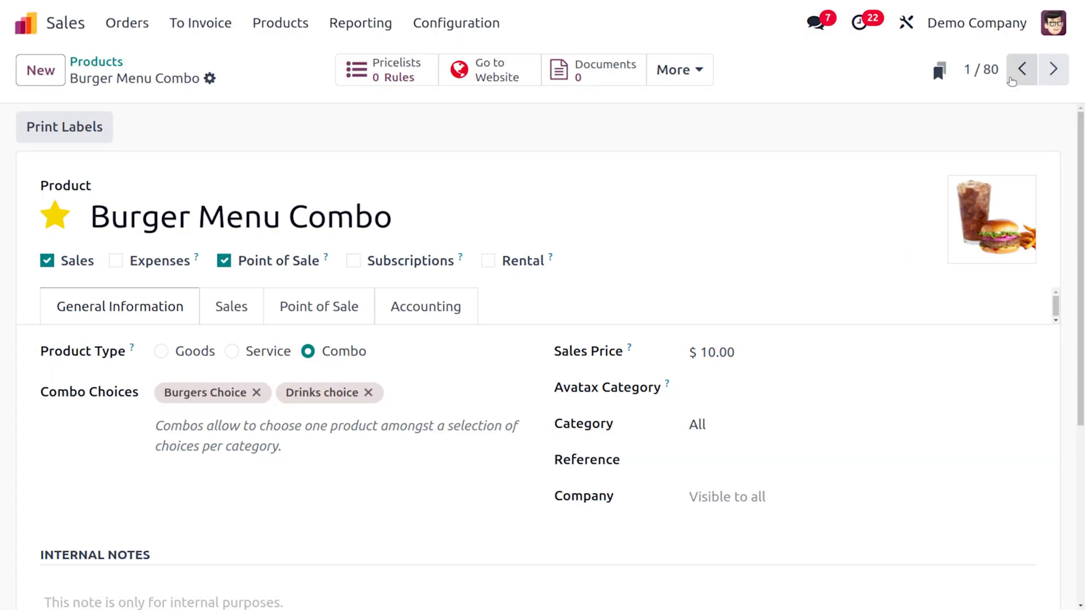
pyautogui.moveTo(150, 41)
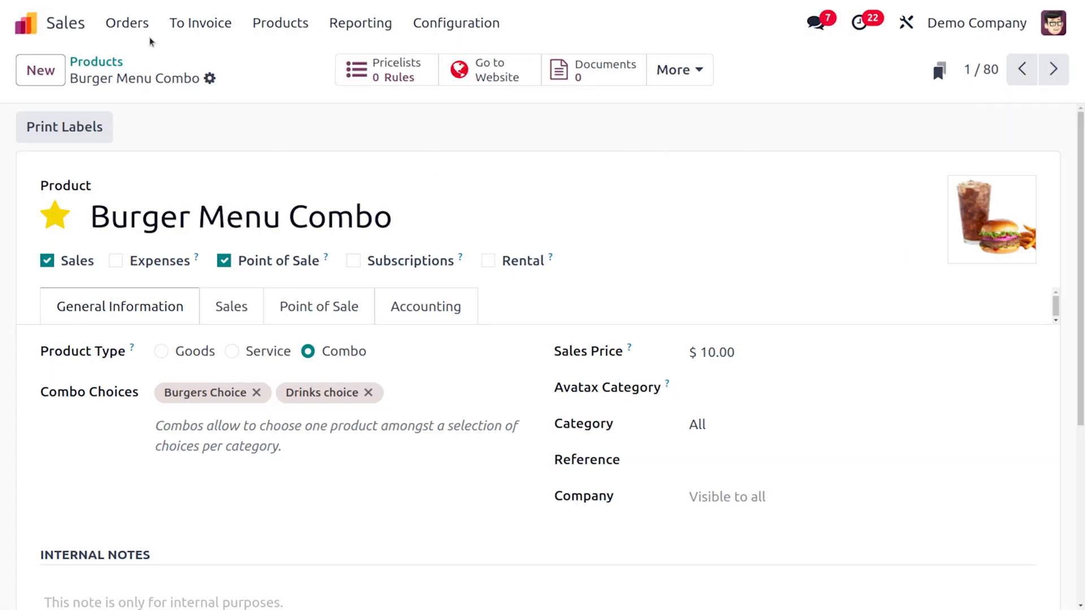
# Step: Start a new quotation with Anita Oliver as the customer
pyautogui.click(127, 22)
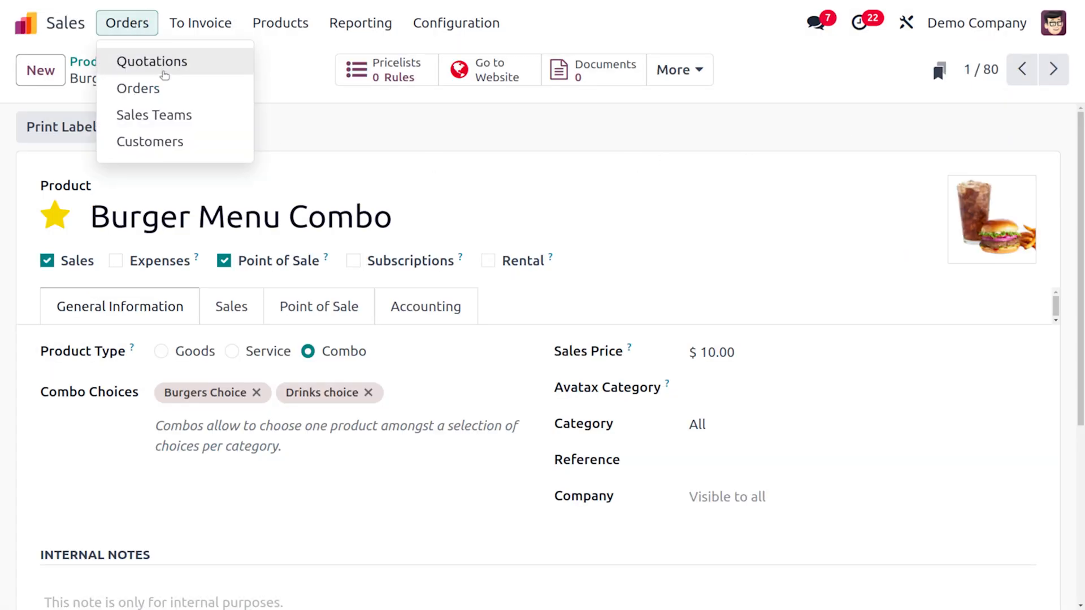
pyautogui.click(152, 61)
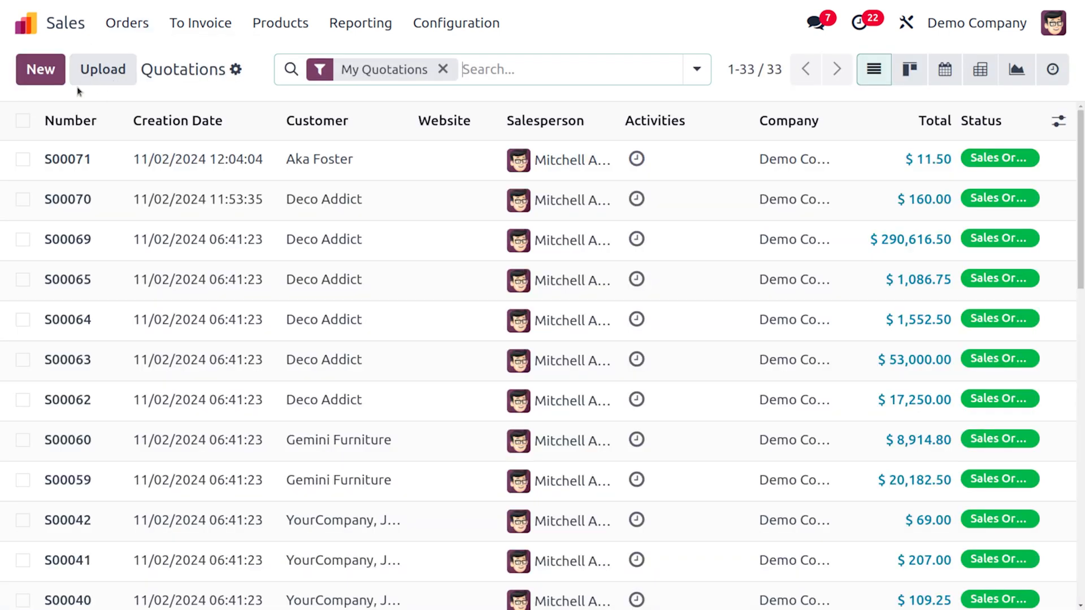
pyautogui.click(40, 69)
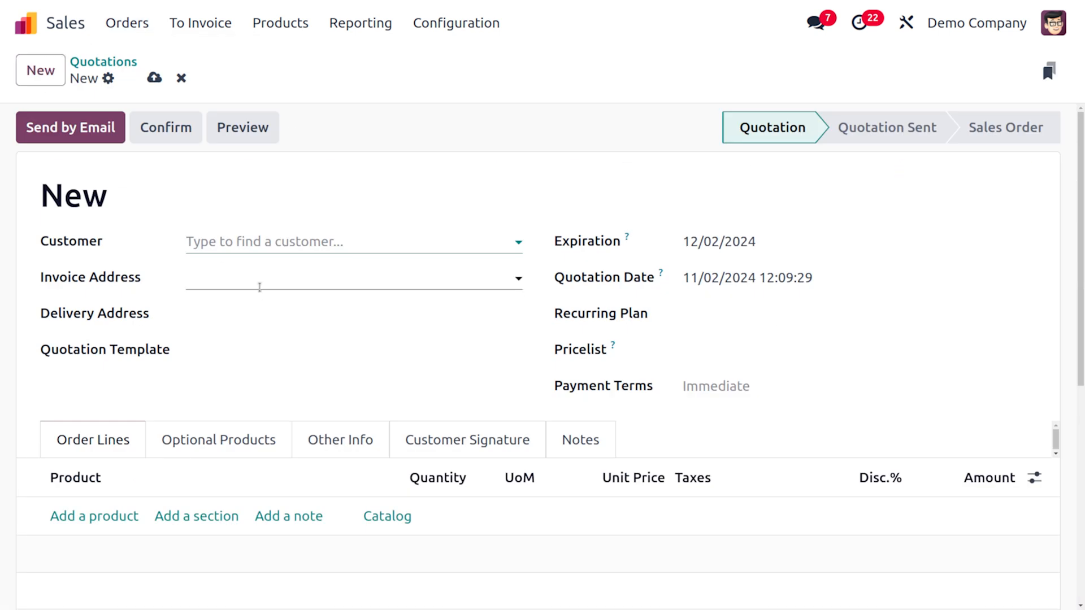
pyautogui.click(346, 241)
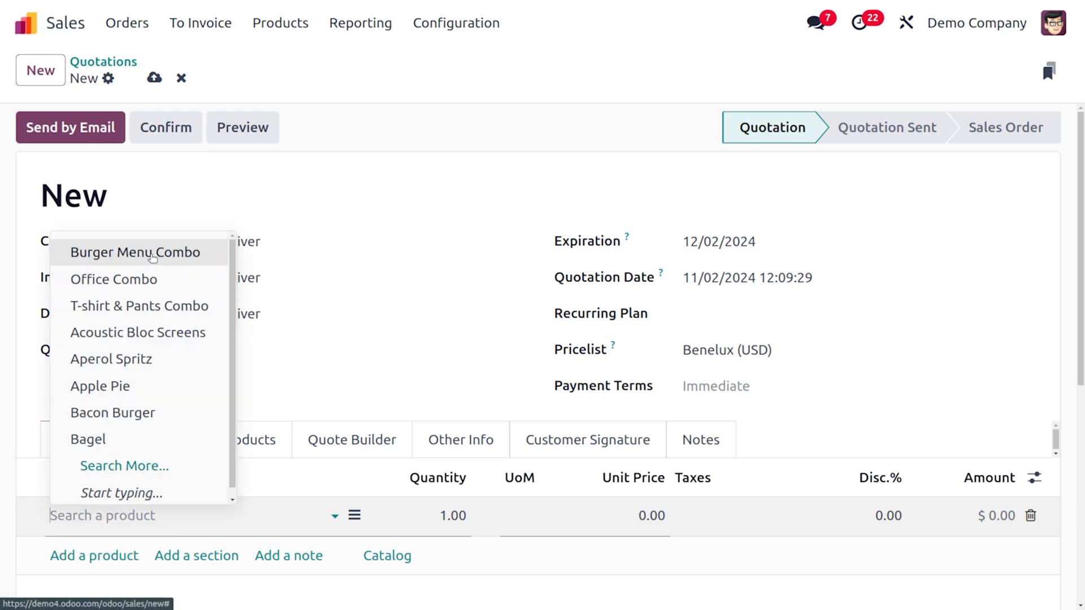
# Step: Add Burger Menu Combo with Cheese Burger, grilled vegetables and Coca-Cola
pyautogui.click(139, 252)
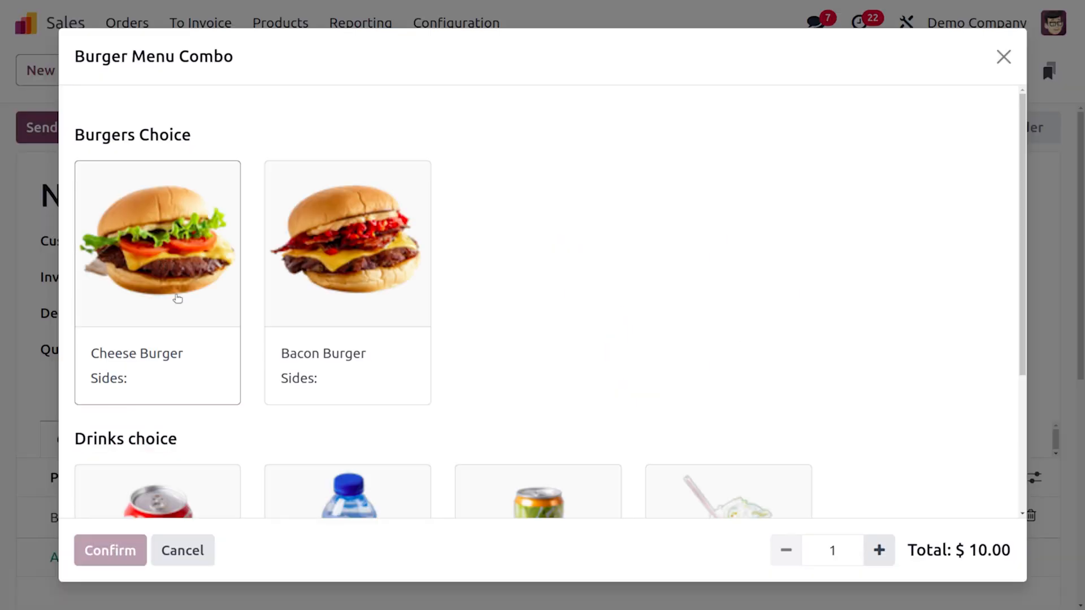
pyautogui.click(157, 243)
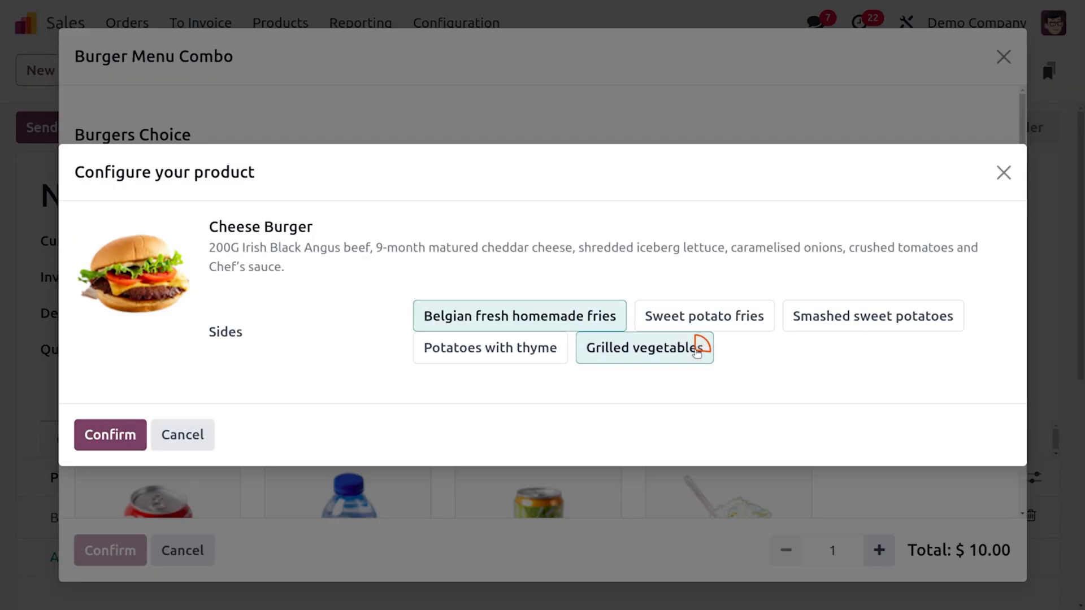
pyautogui.click(109, 434)
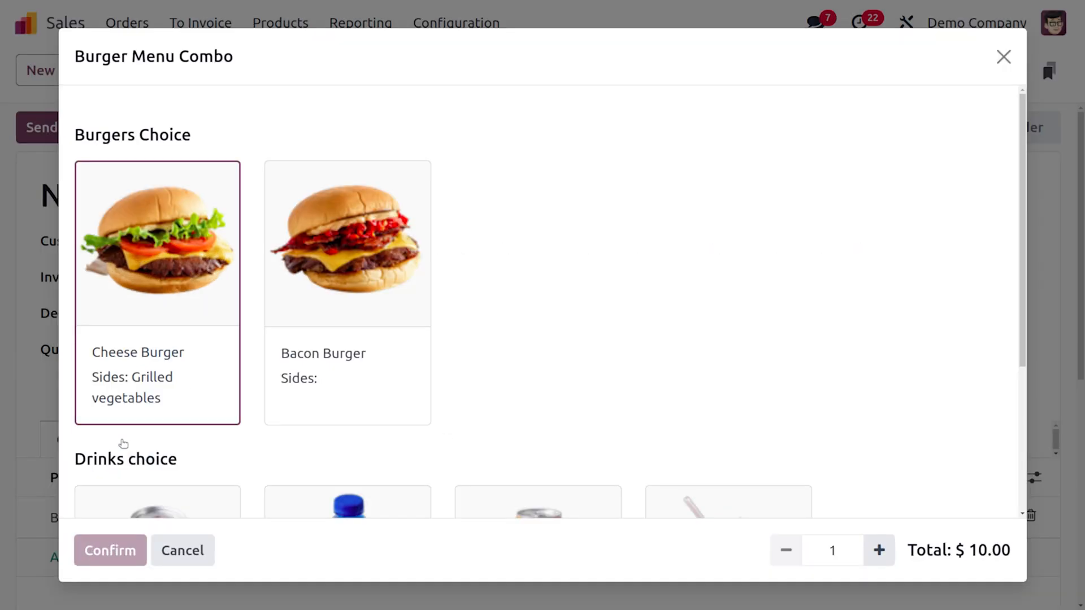
pyautogui.scroll(-3)
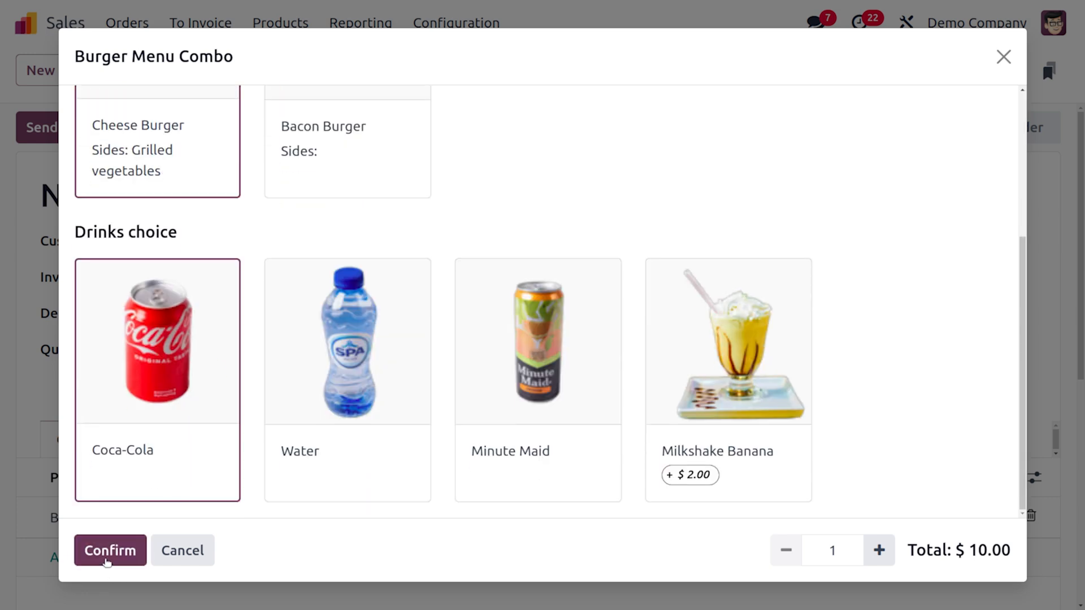
pyautogui.click(109, 550)
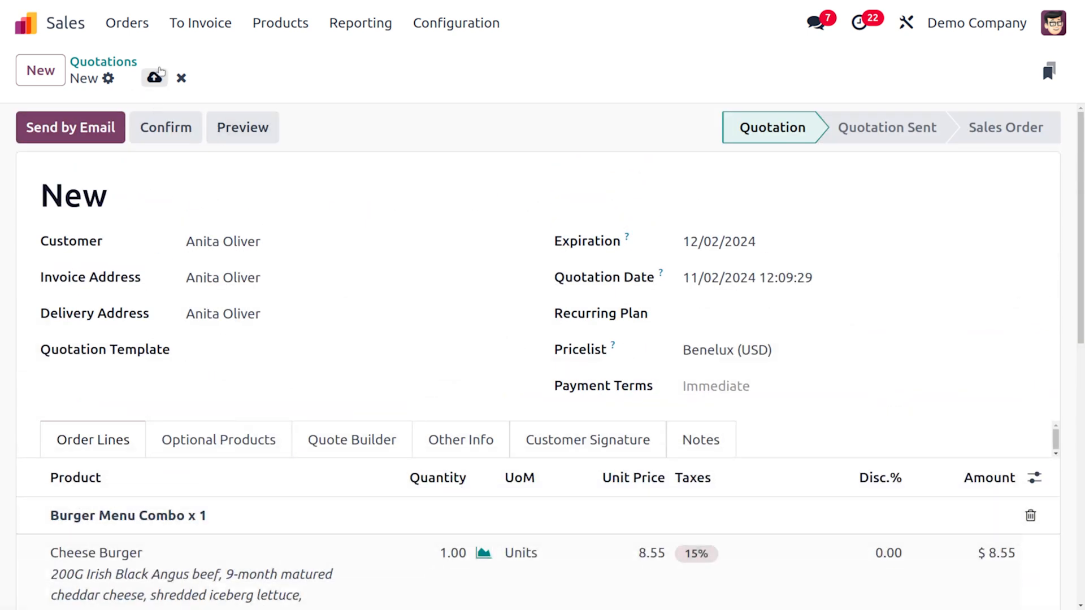
# Step: Save and confirm S00072 as a sales order, then view delivery WH/OUT/00028
pyautogui.click(154, 77)
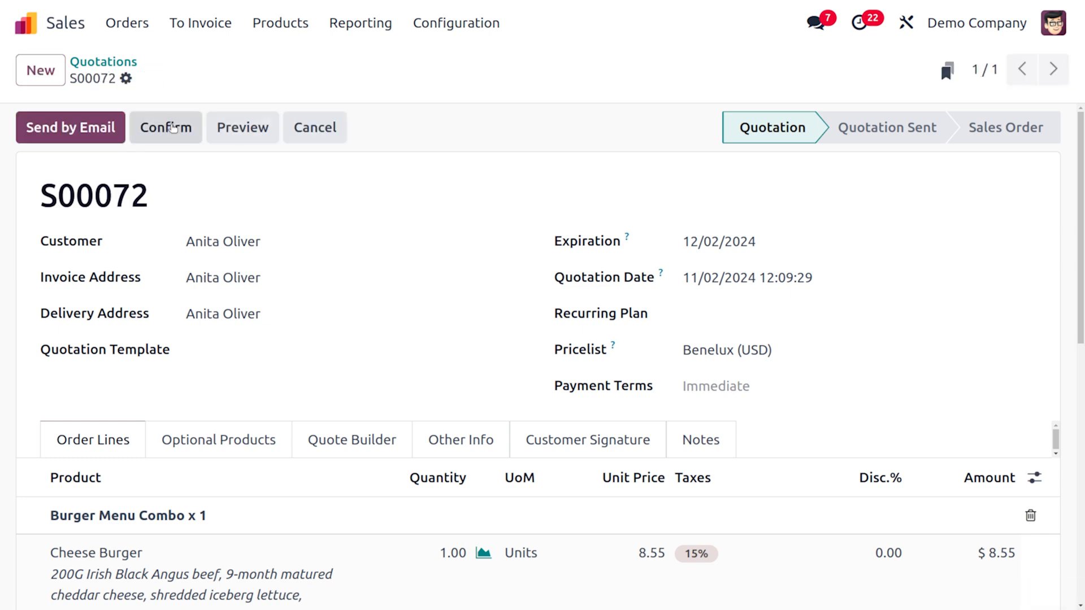
pyautogui.click(166, 127)
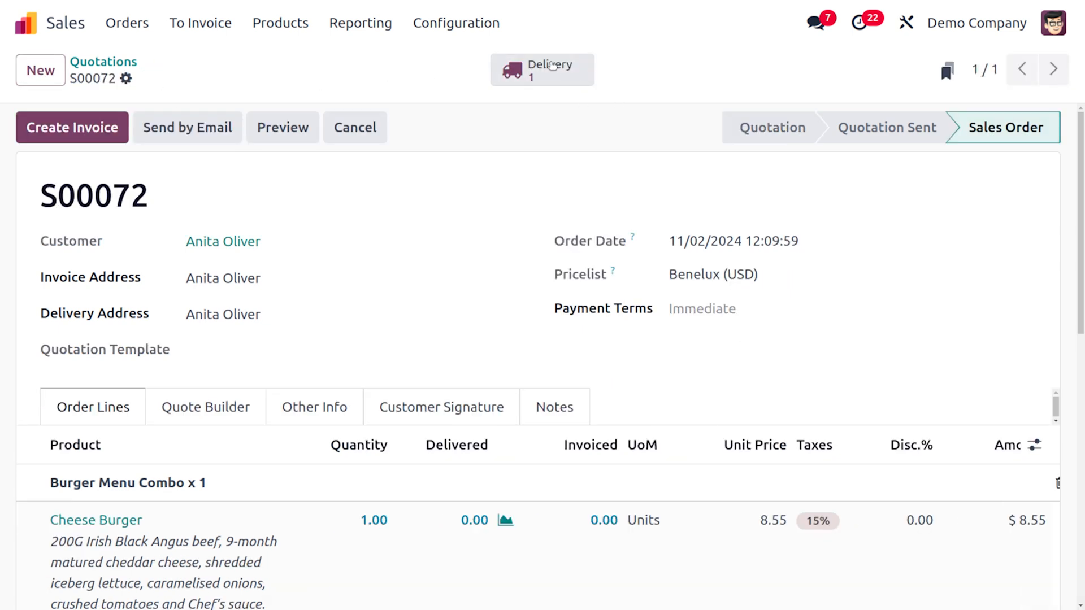
pyautogui.click(542, 68)
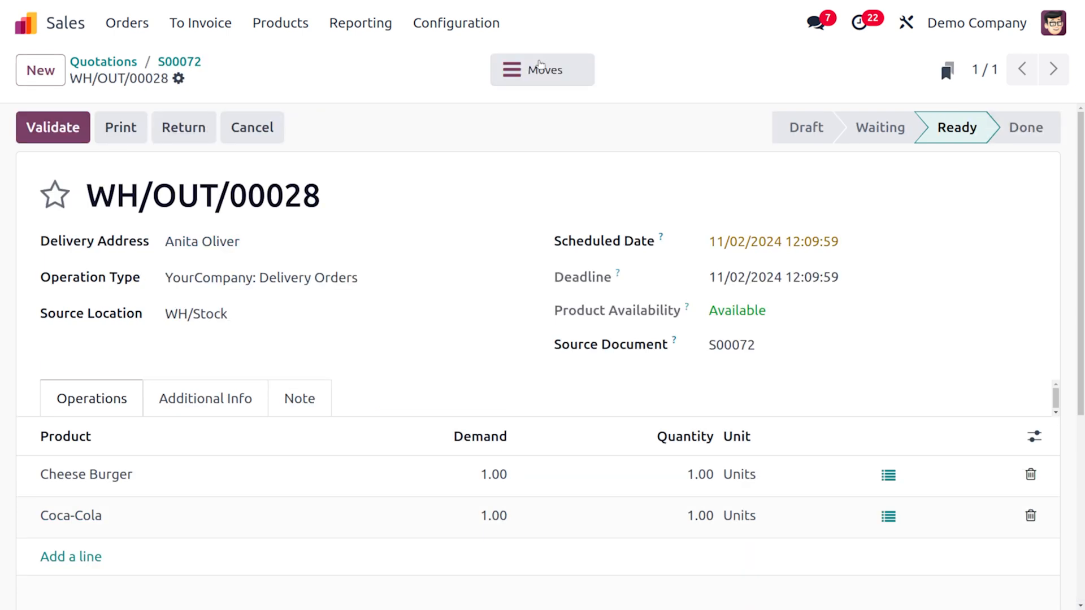
pyautogui.moveTo(229, 330)
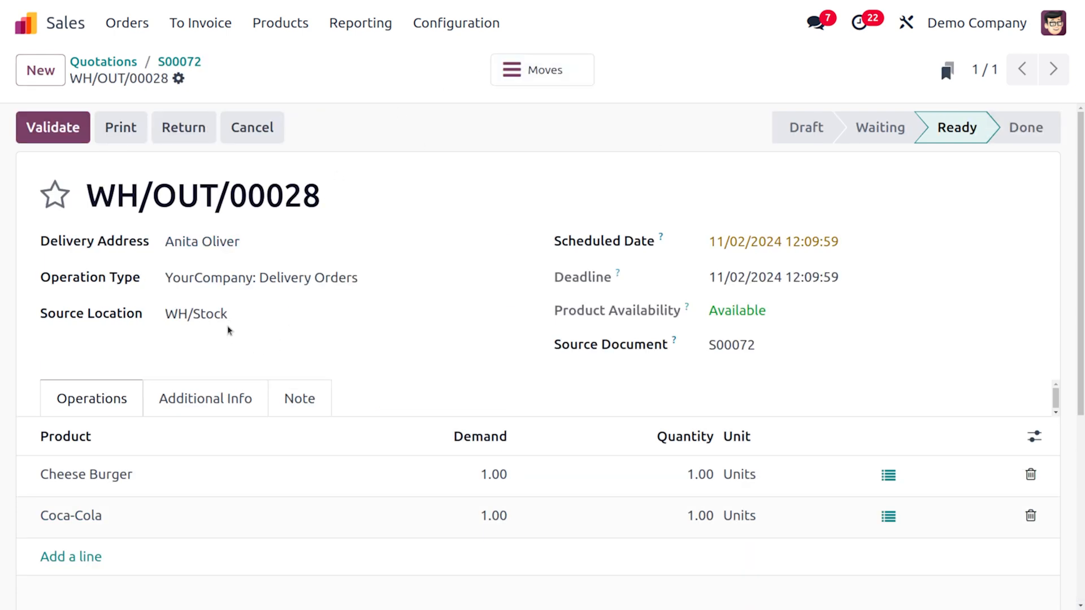
pyautogui.moveTo(256, 220)
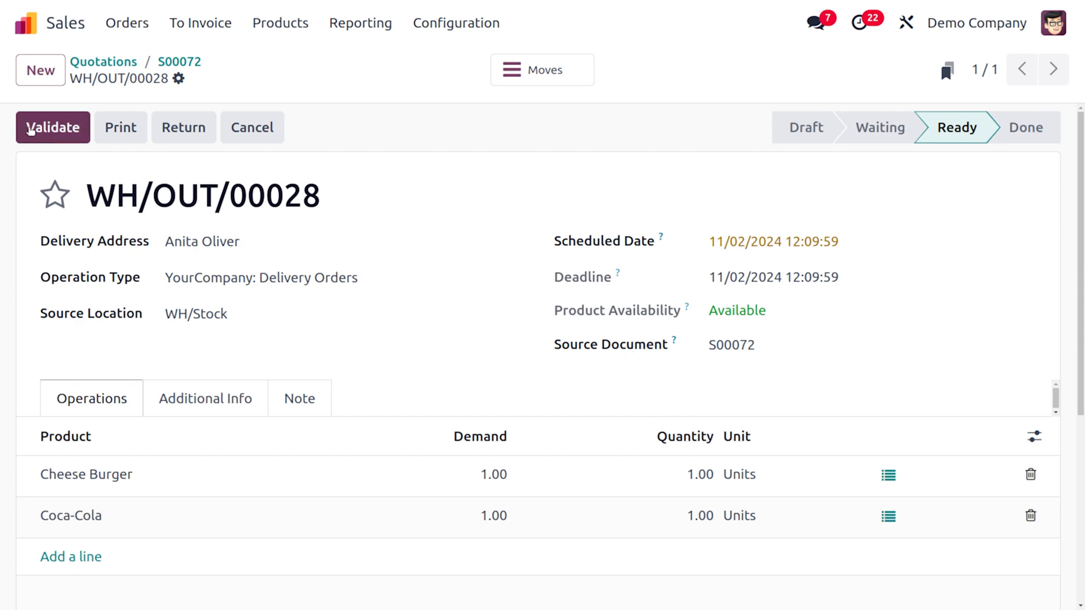
# Step: Validate delivery WH/OUT/00028 and view its -$11.70 stock valuation
pyautogui.click(52, 127)
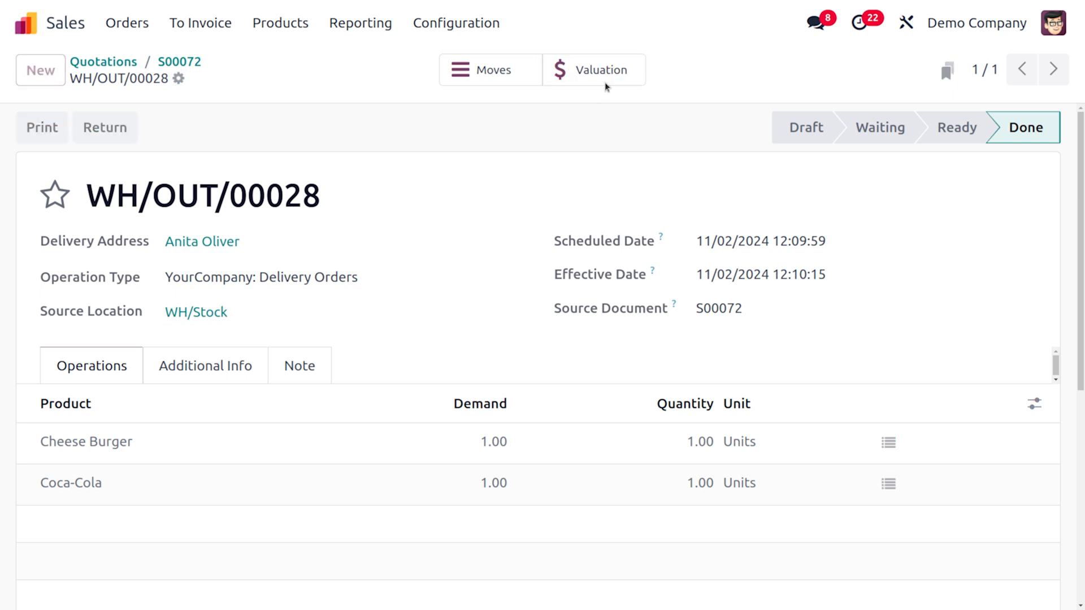
pyautogui.click(592, 69)
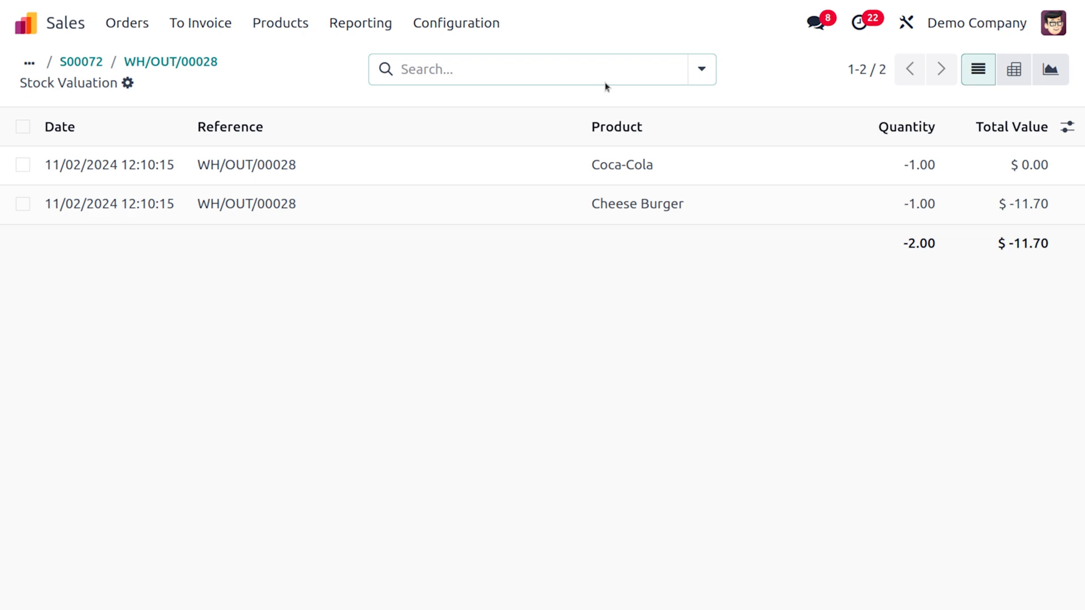
pyautogui.moveTo(526, 135)
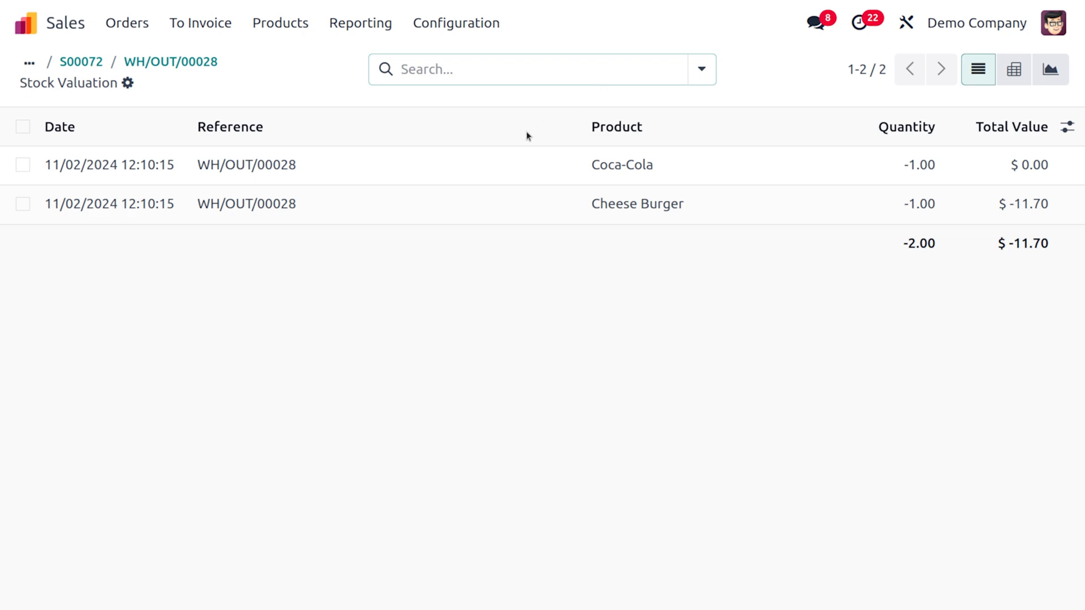
pyautogui.click(170, 61)
pyautogui.write('/ sa')
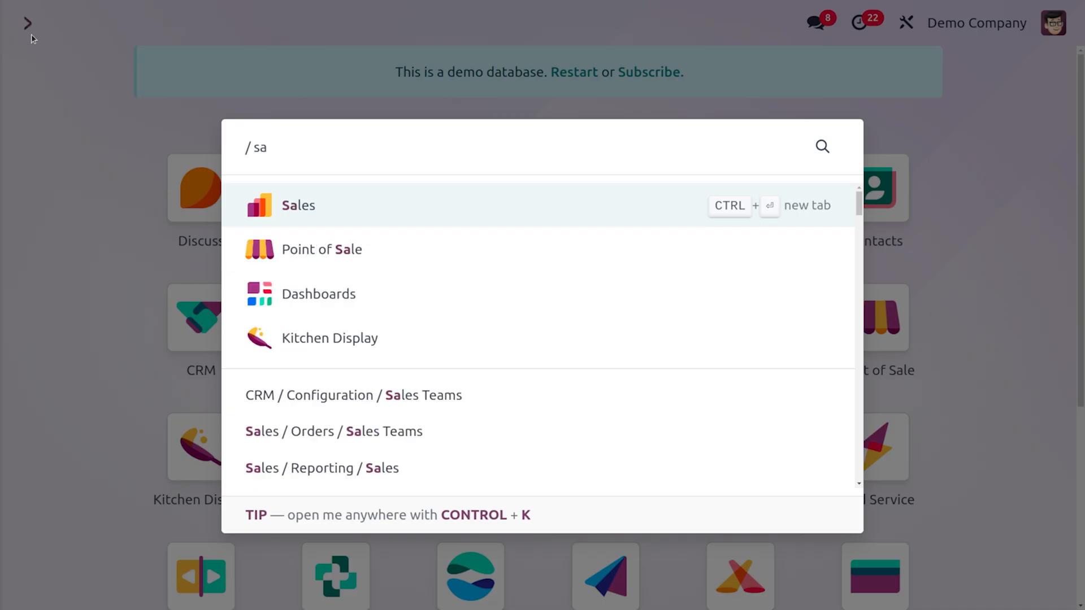
# Step: Show Inventory Moves History with the done Cheese Burger and Coca-Cola moves
pyautogui.write('in')
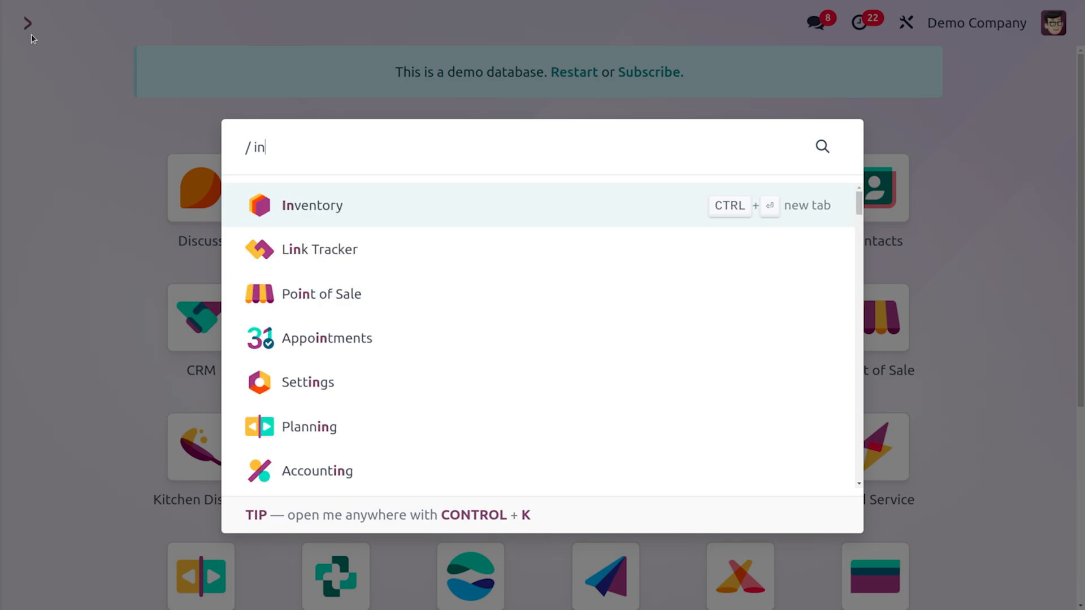
pyautogui.click(311, 206)
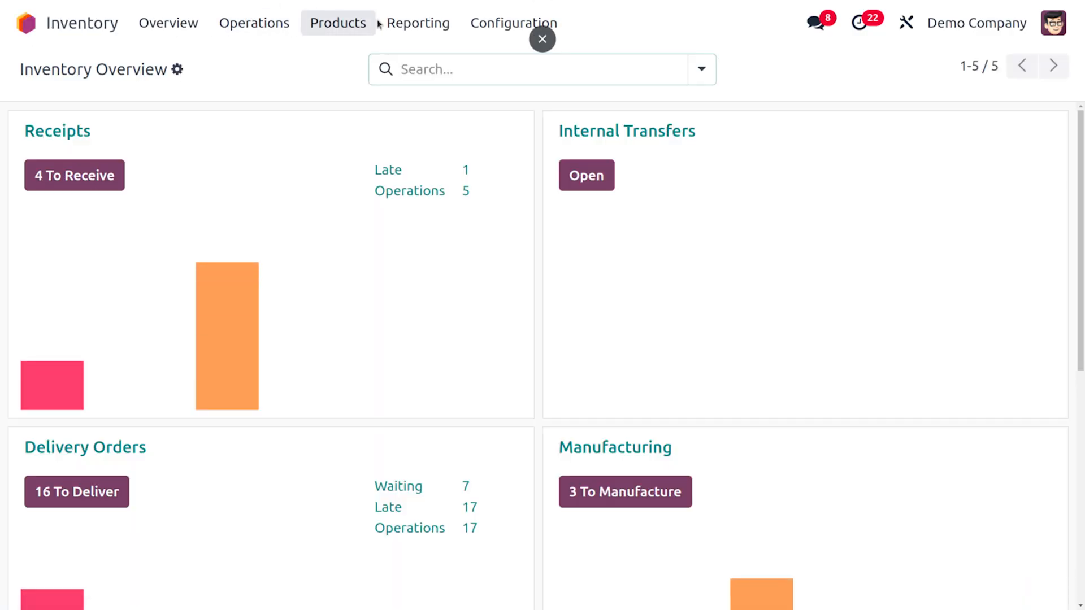
pyautogui.click(417, 22)
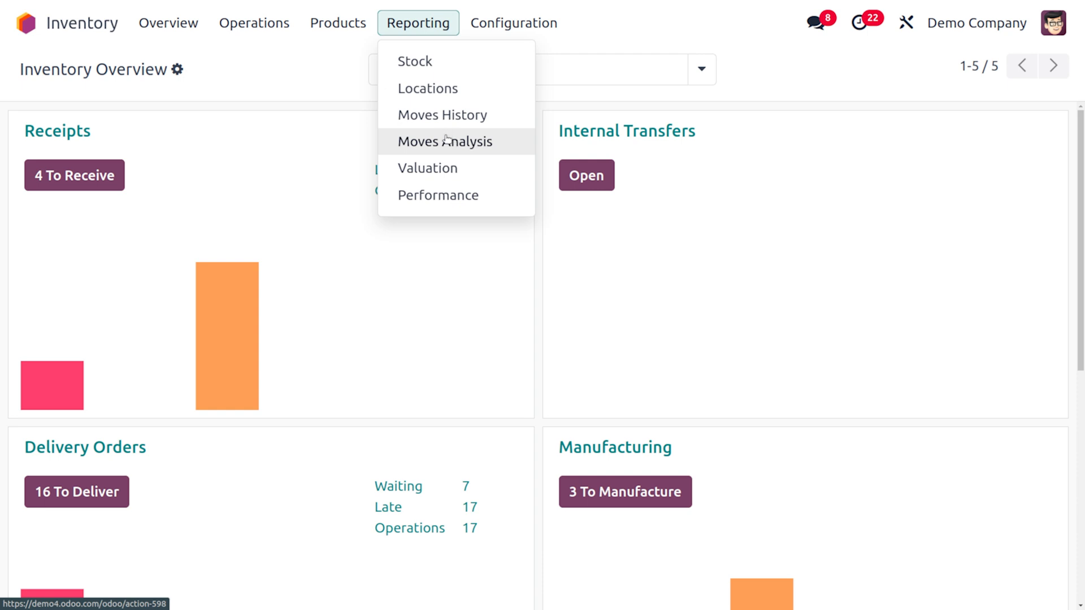
pyautogui.click(442, 115)
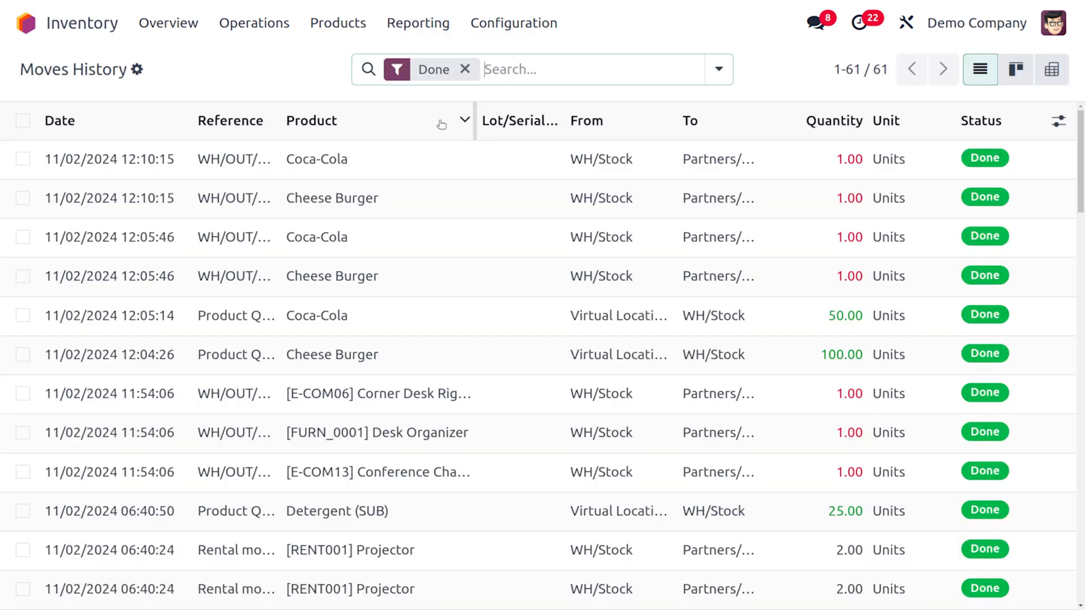